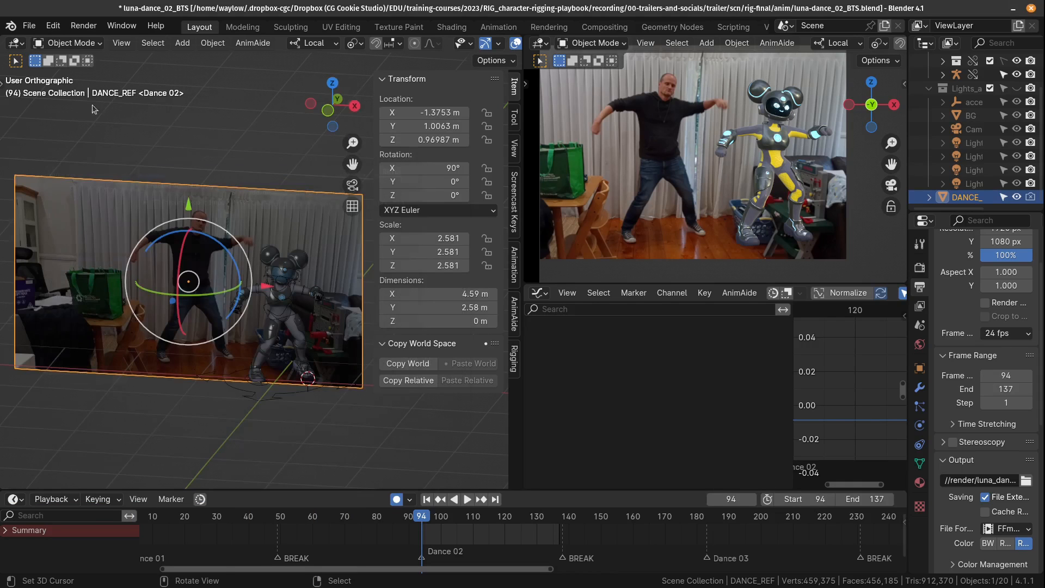
Import the dance reference image into the scene using Images as Planes.
{"action": "left_click", "coordinate": [29, 25]}
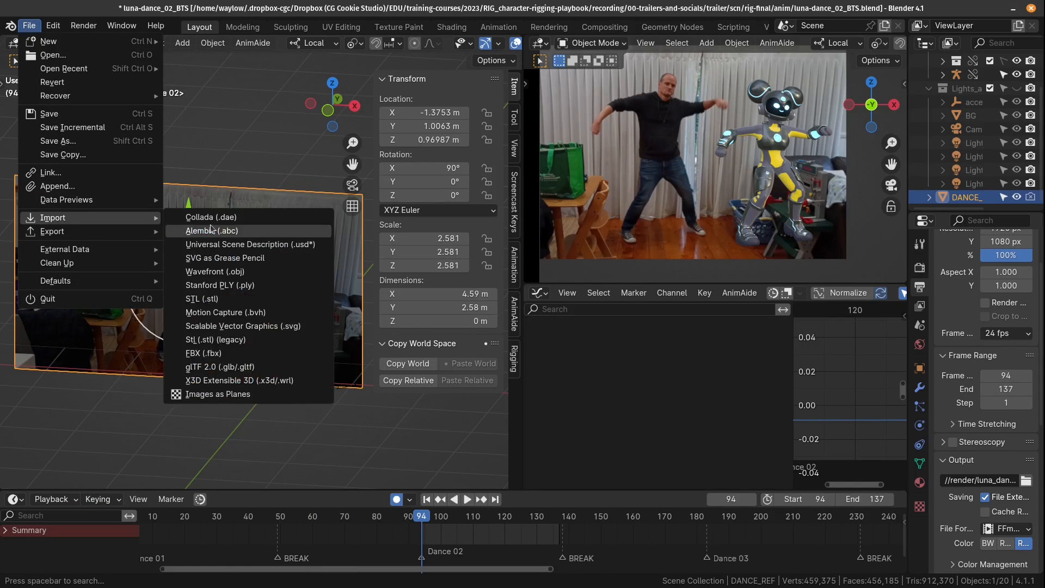
{"action": "mouse_move", "coordinate": [218, 394]}
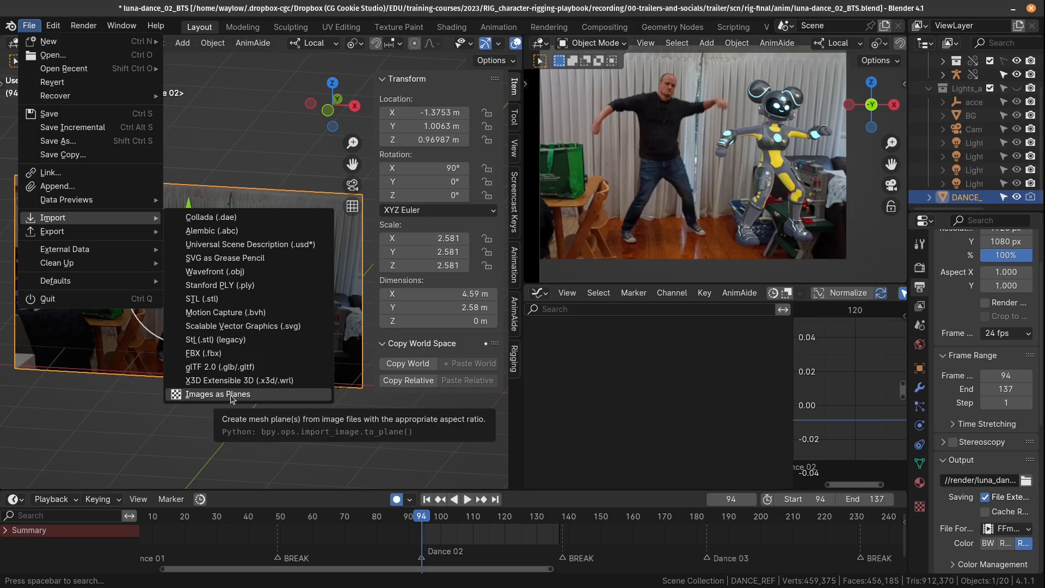
{"action": "left_click", "coordinate": [237, 220]}
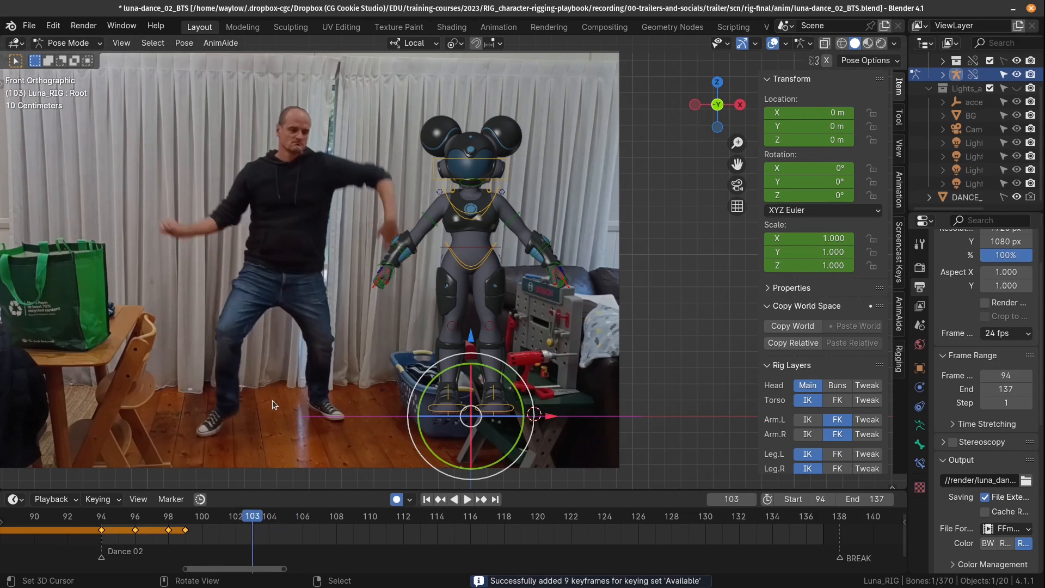
Keyframe the Luna rig at frames 100 and 110 of the Dance 02 range.
{"action": "left_click", "coordinate": [202, 516]}
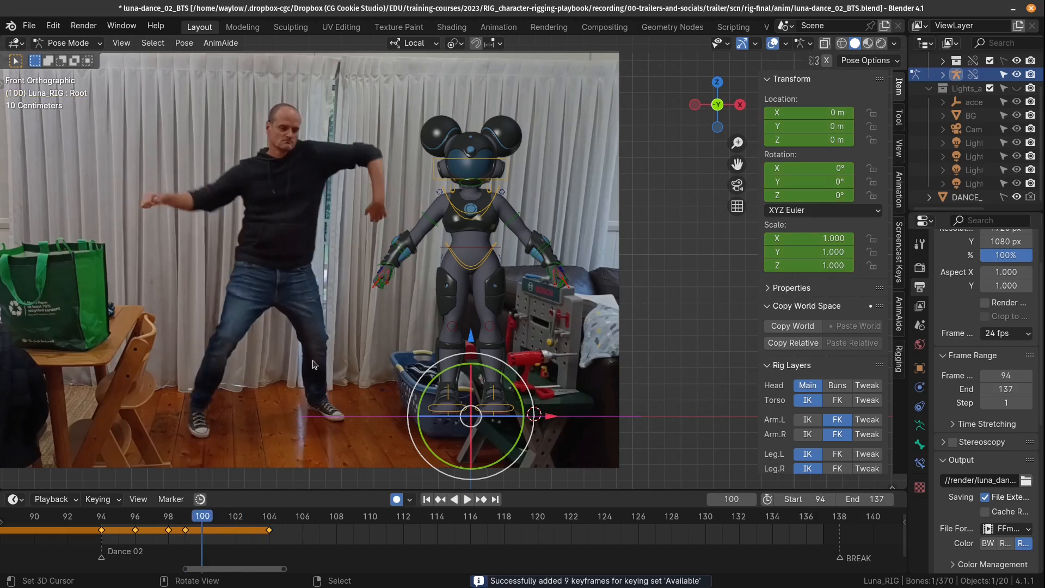
{"action": "key", "text": "Left"}
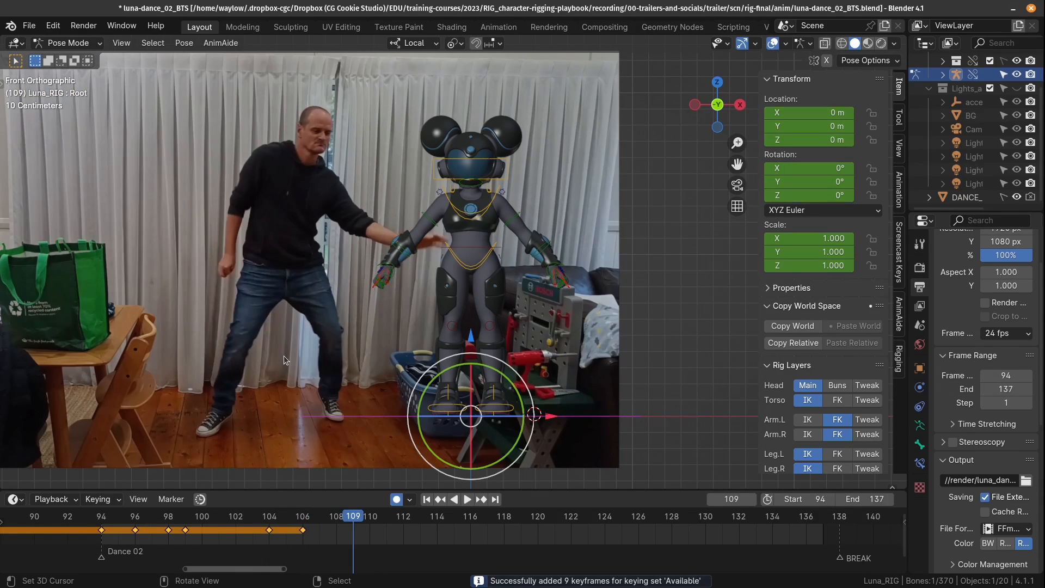
{"action": "key", "text": "Right"}
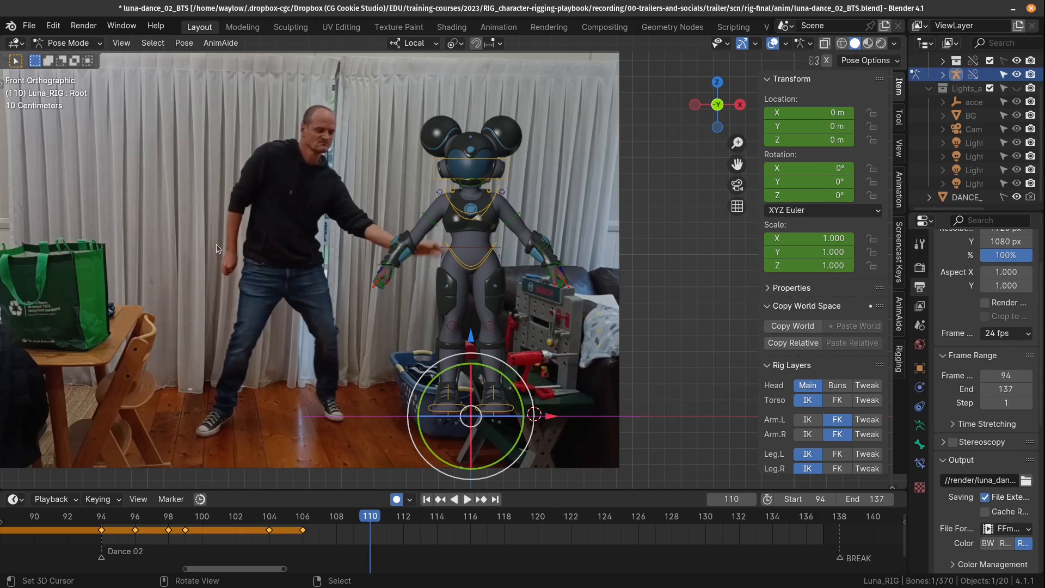
{"action": "key", "text": "I"}
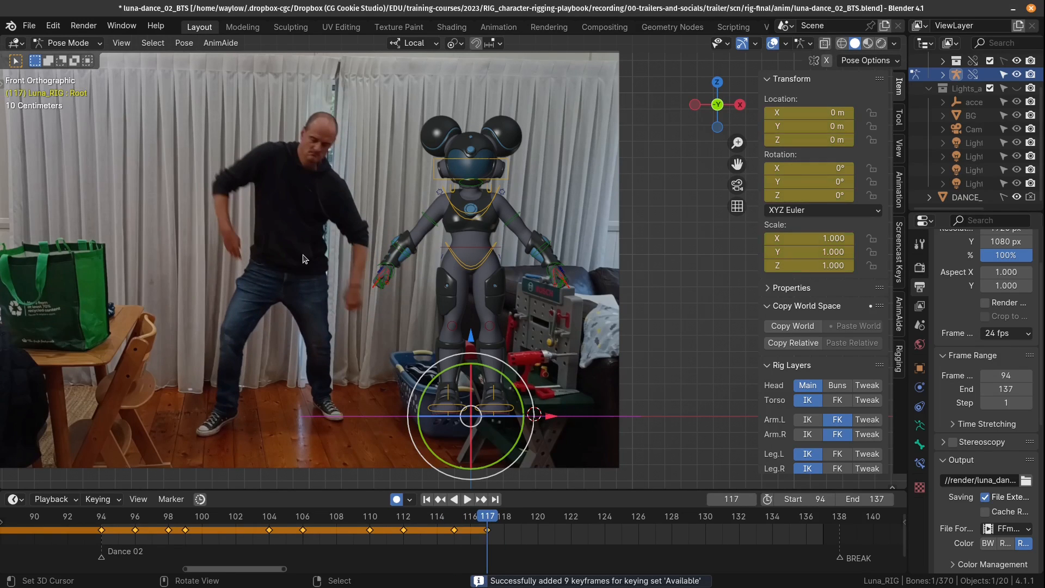
{"action": "left_click", "coordinate": [467, 498]}
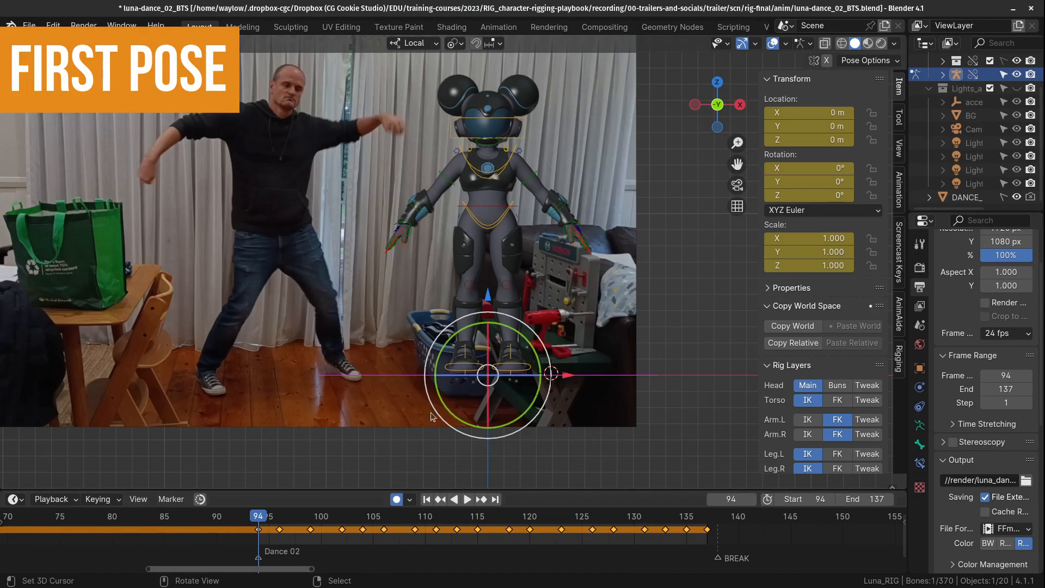
{"action": "mouse_move", "coordinate": [392, 378]}
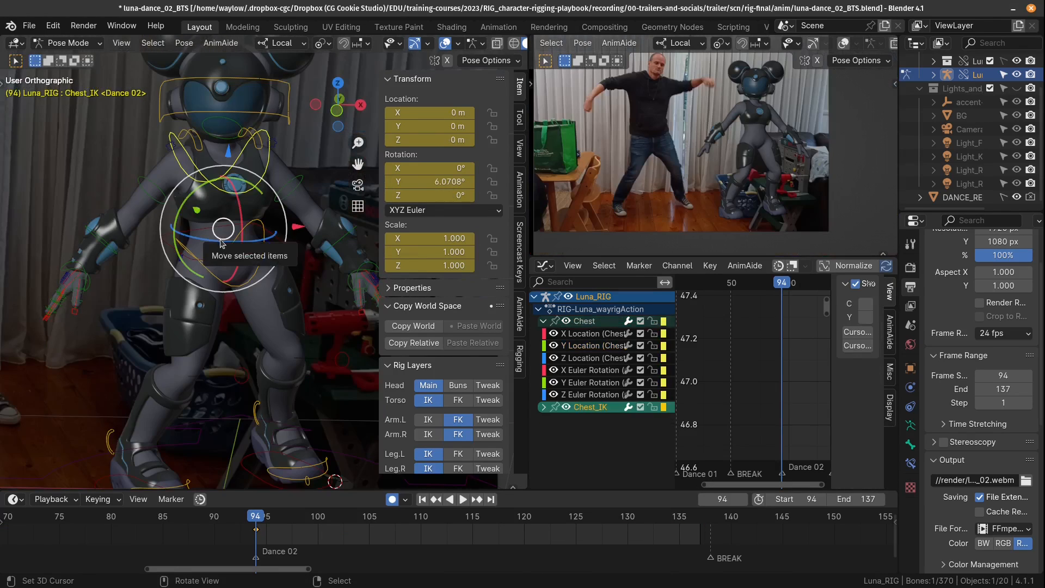
{"action": "left_click_drag", "start_coordinate": [223, 230], "coordinate": [253, 283]}
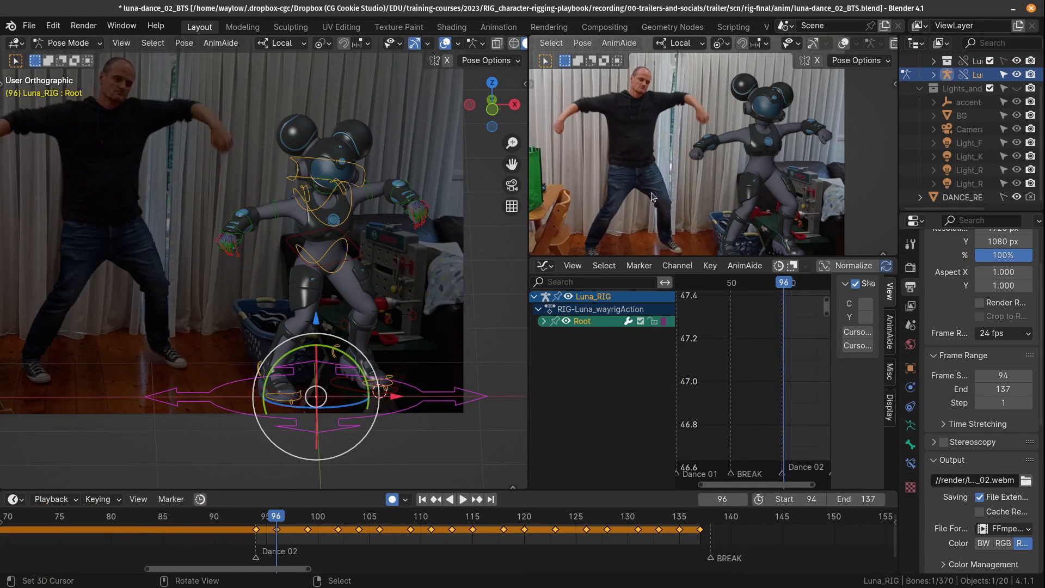
{"action": "mouse_move", "coordinate": [645, 185]}
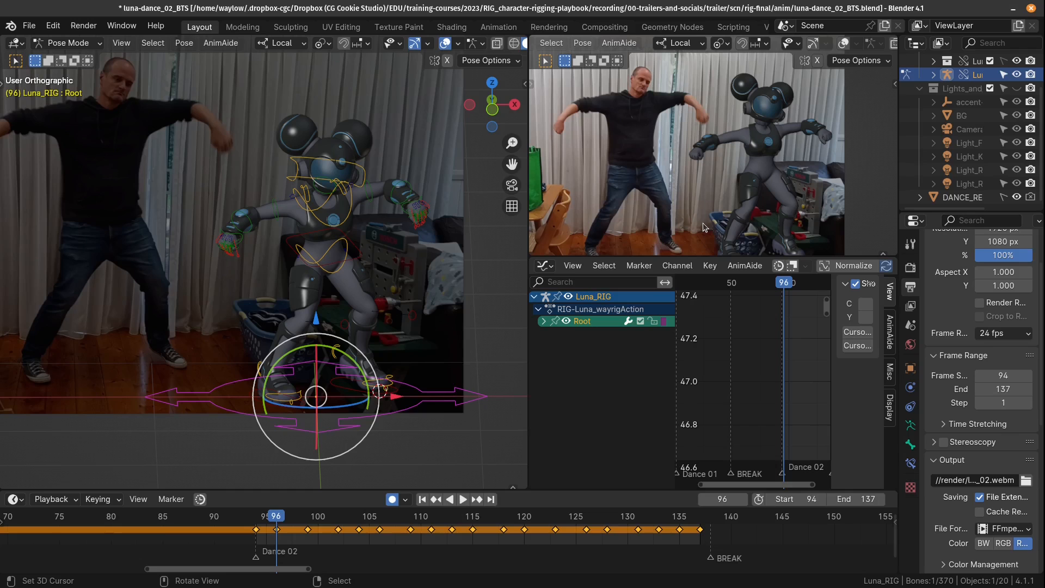
{"action": "mouse_move", "coordinate": [640, 170]}
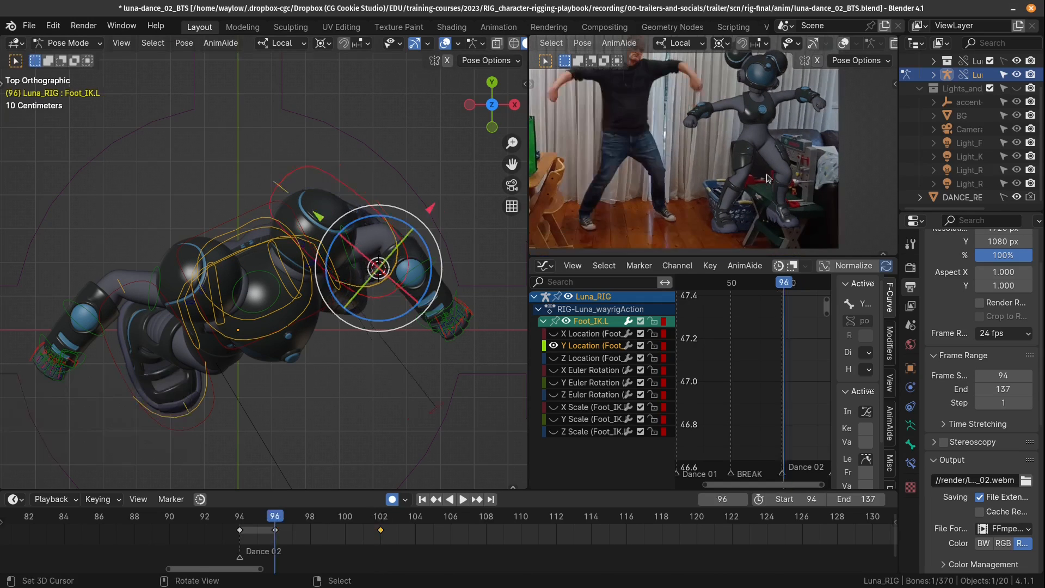
Box-select the Luna rig's controls.
{"action": "left_click_drag", "start_coordinate": [377, 267], "coordinate": [166, 383]}
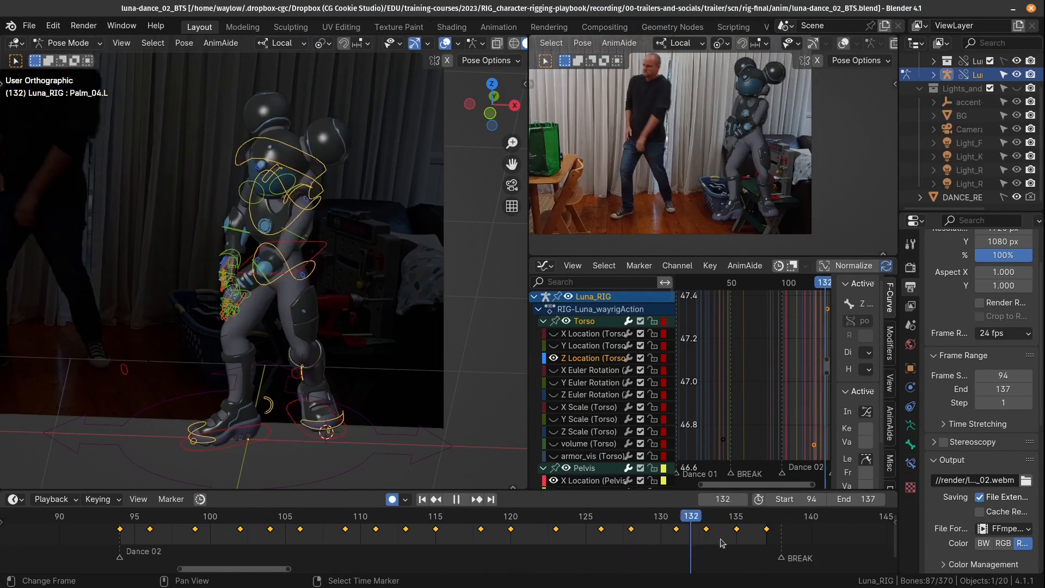
Review poses from the dance start through frames 124 and 137, keying all controls (672 keyframes).
{"action": "left_click", "coordinate": [134, 515]}
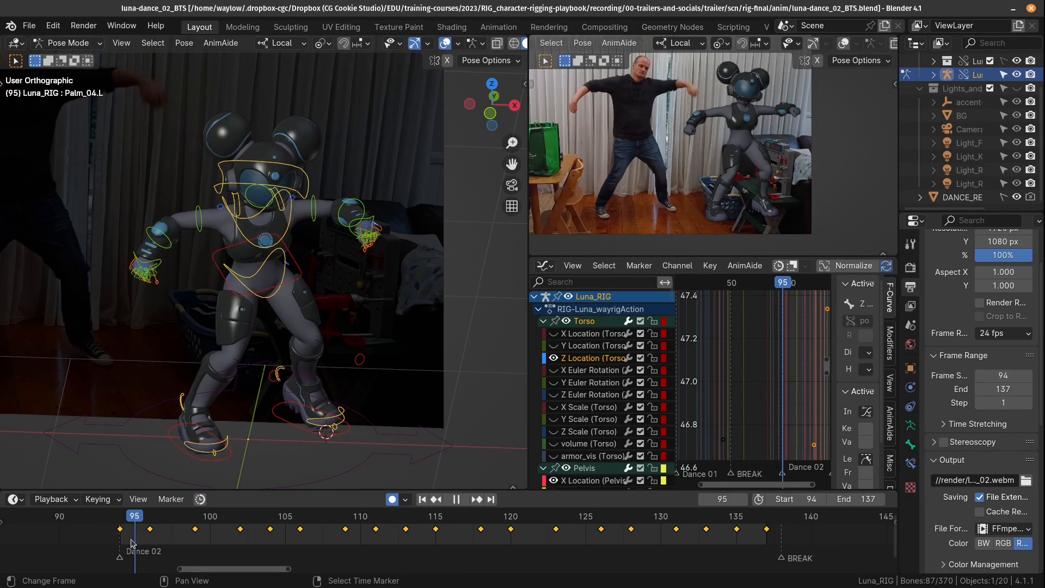
{"action": "left_click", "coordinate": [569, 515]}
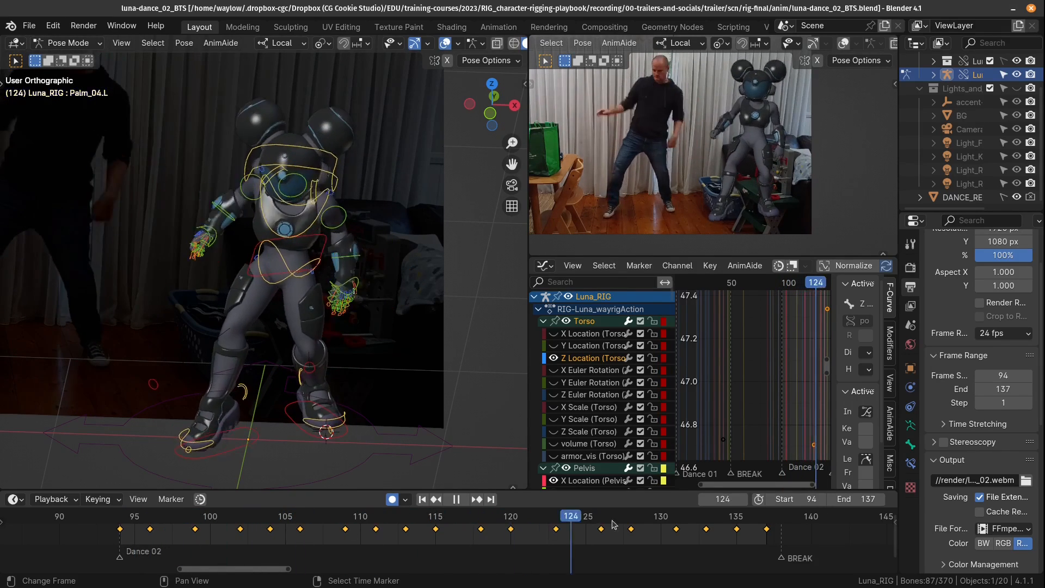
{"action": "left_click", "coordinate": [464, 498]}
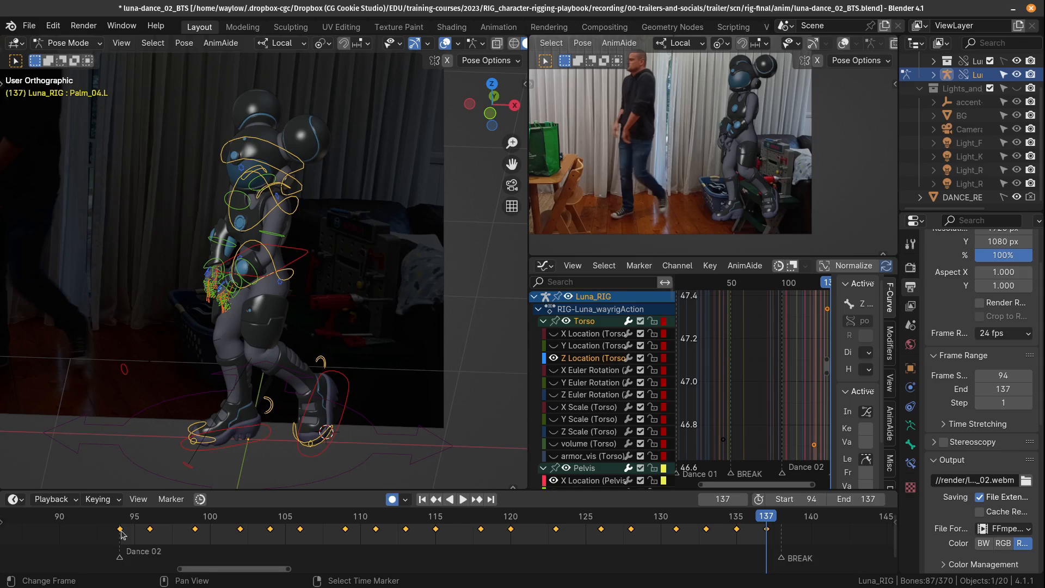
{"action": "left_click", "coordinate": [120, 528]}
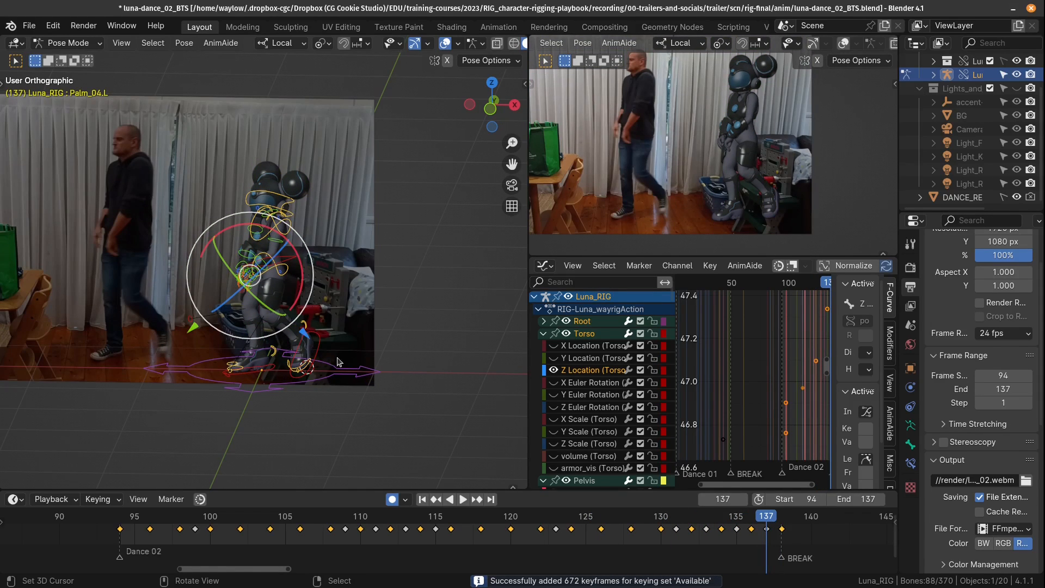
Invert the key selection and scrub through the dance to review the on-twos poses.
{"action": "key", "text": "ctrl+i"}
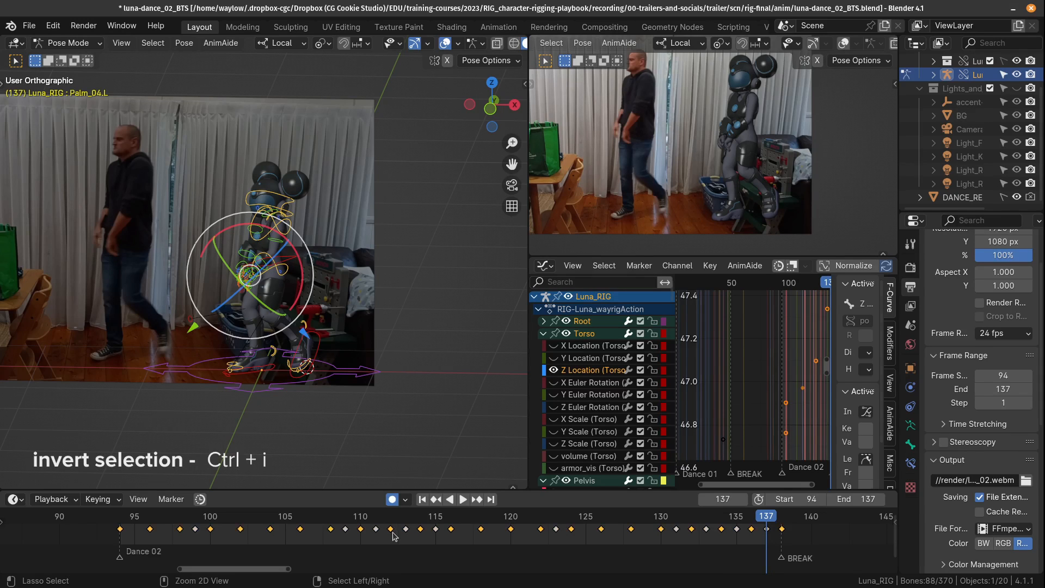
{"action": "left_click", "coordinate": [210, 515]}
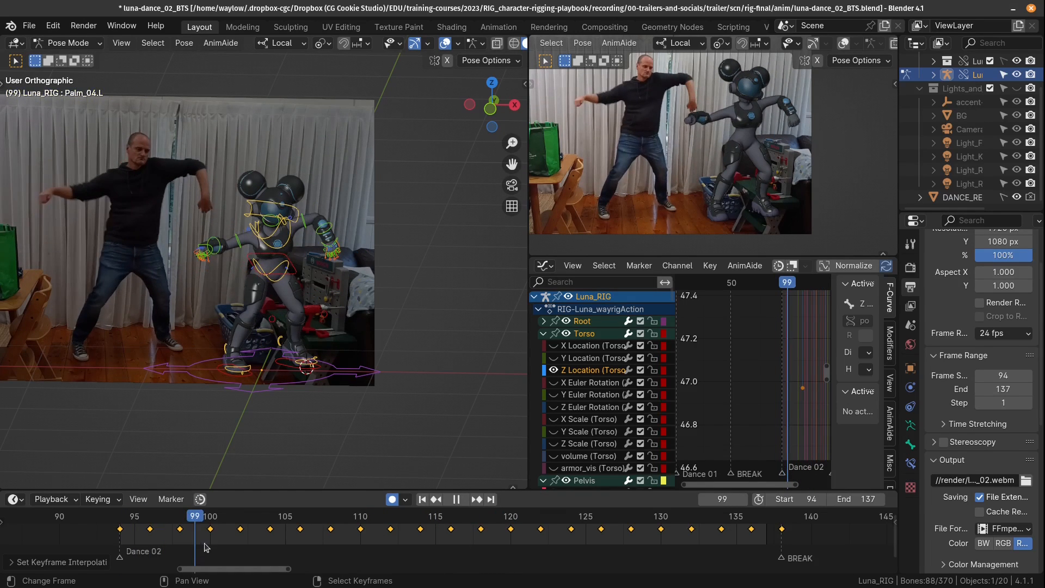
{"action": "left_click_drag", "start_coordinate": [194, 515], "coordinate": [480, 515]}
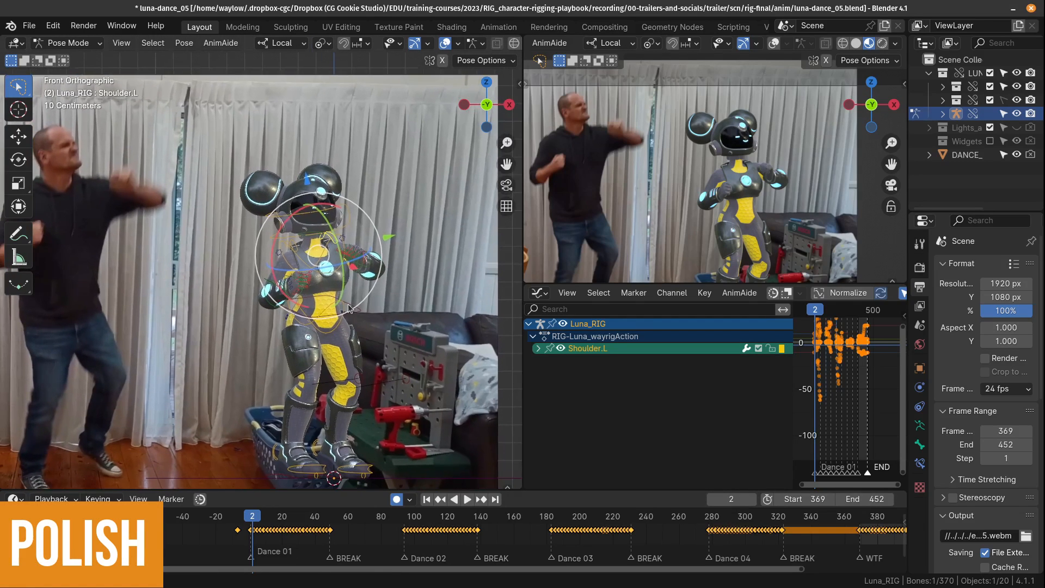
{"action": "left_click", "coordinate": [468, 498]}
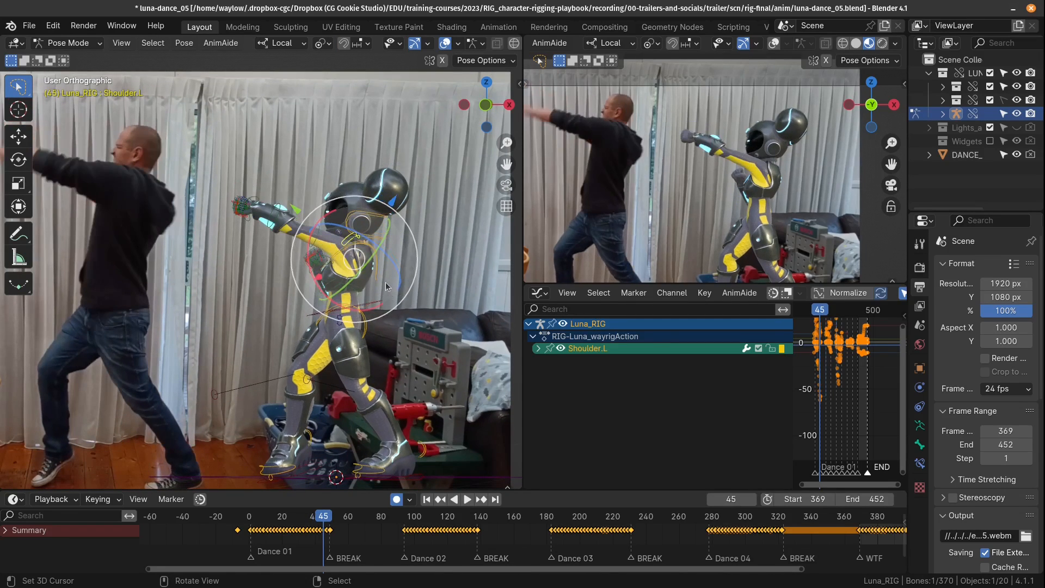
{"action": "left_click", "coordinate": [463, 516]}
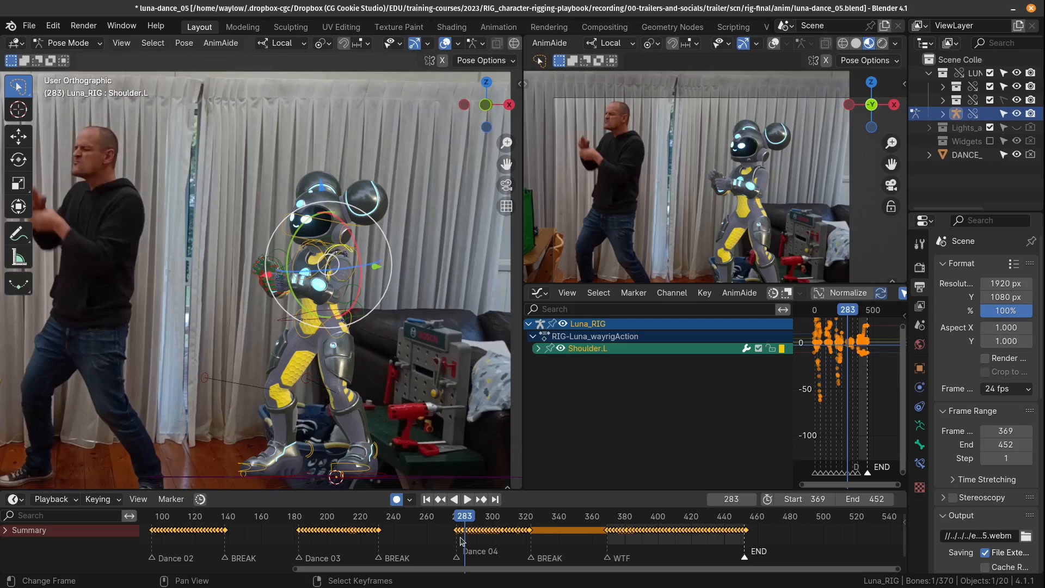
{"action": "left_click", "coordinate": [466, 499]}
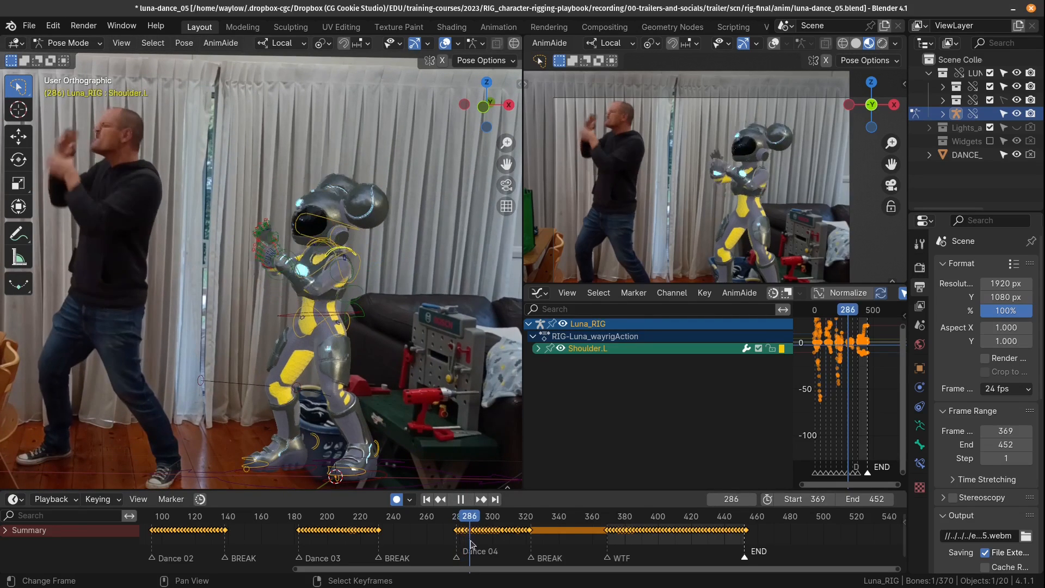
{"action": "left_click", "coordinate": [460, 499]}
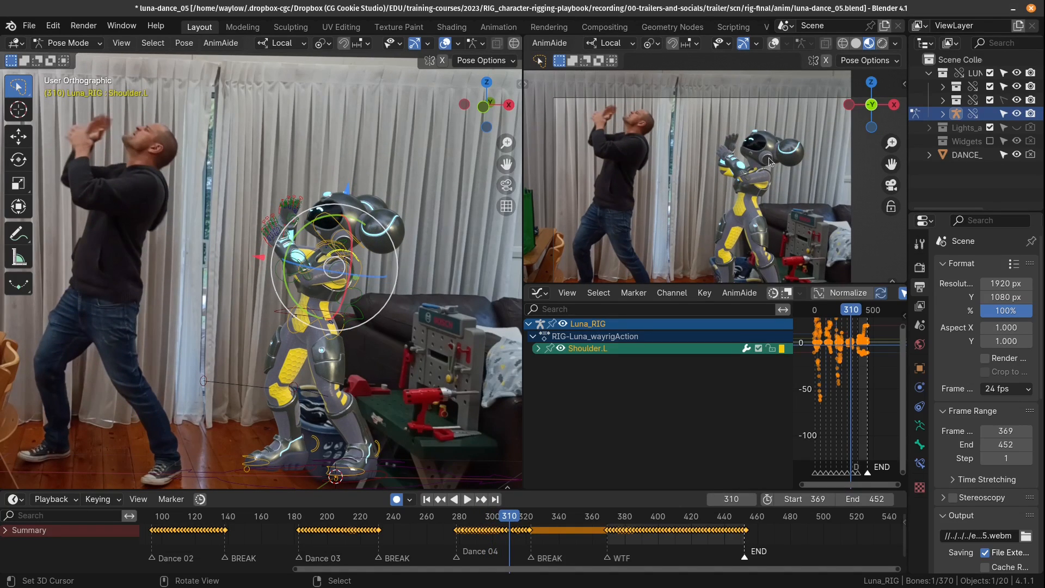
{"action": "mouse_move", "coordinate": [766, 155]}
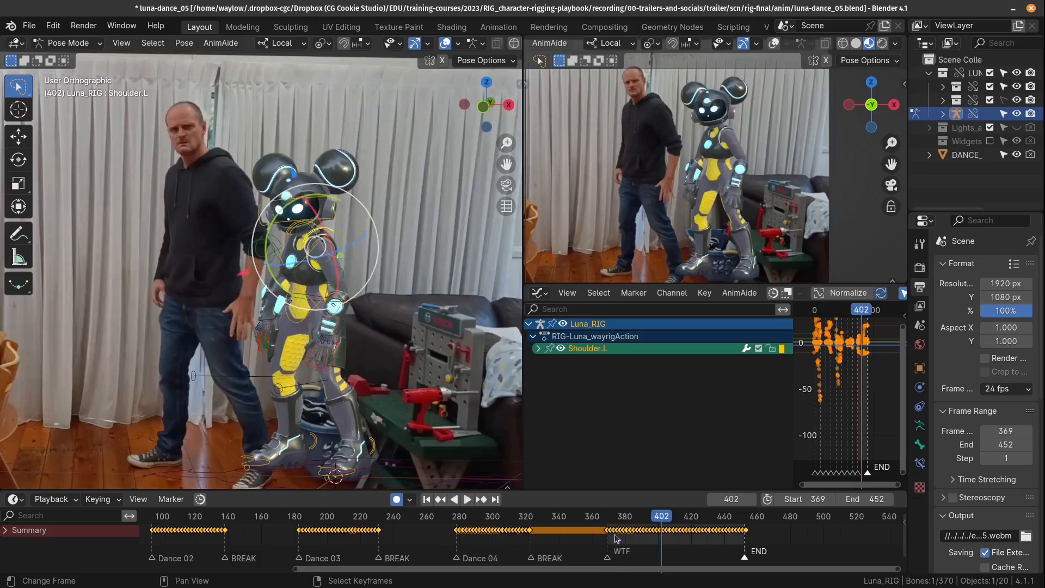
{"action": "left_click", "coordinate": [466, 498]}
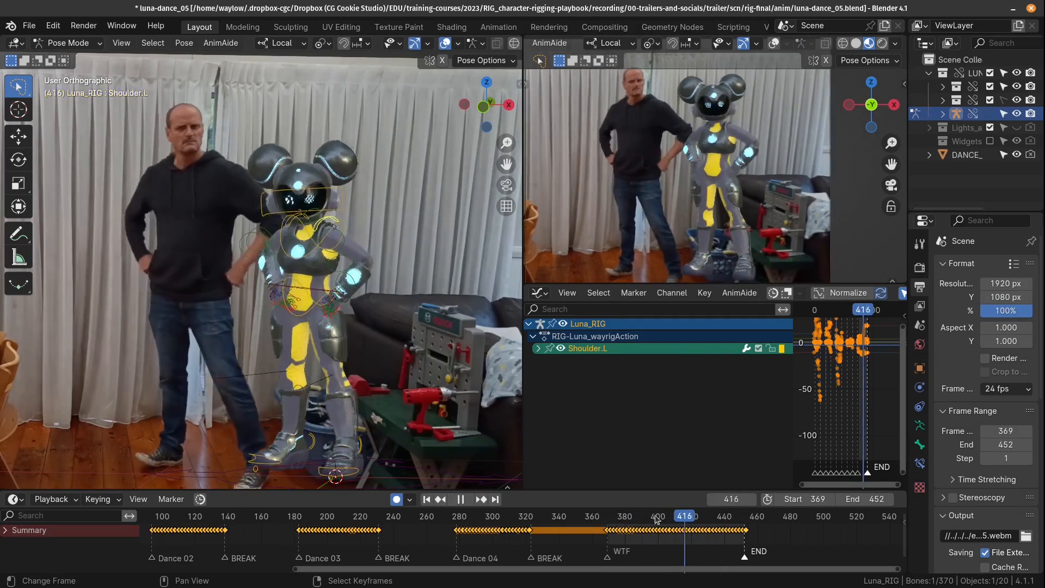